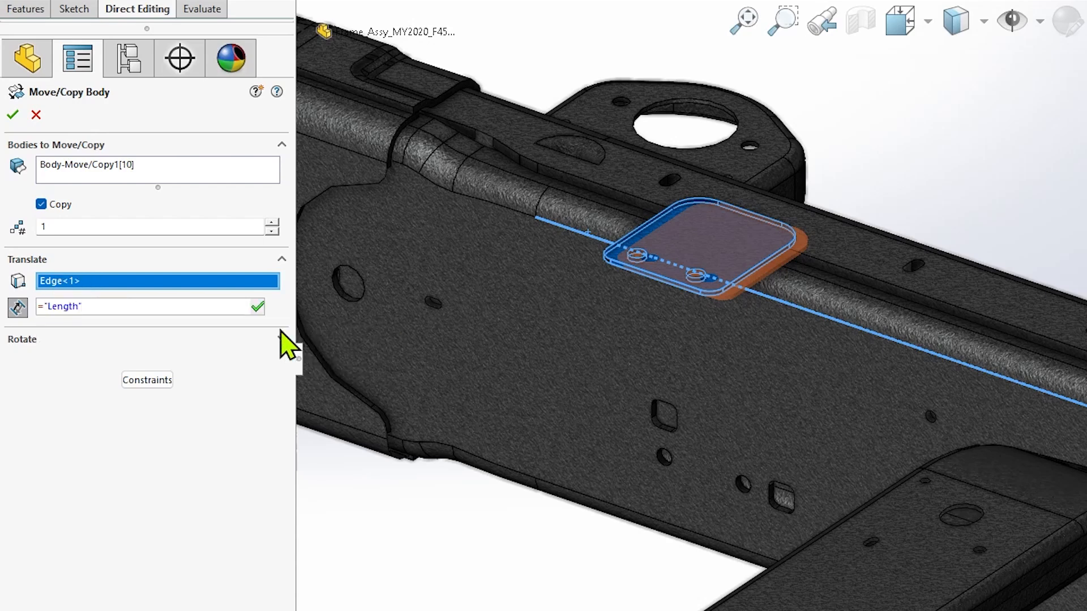
Step: Copy the bracket 3 times at ="Length"/4 spacing, accept it, and begin the next body move equation
{"action": "type", "text": "/4"}
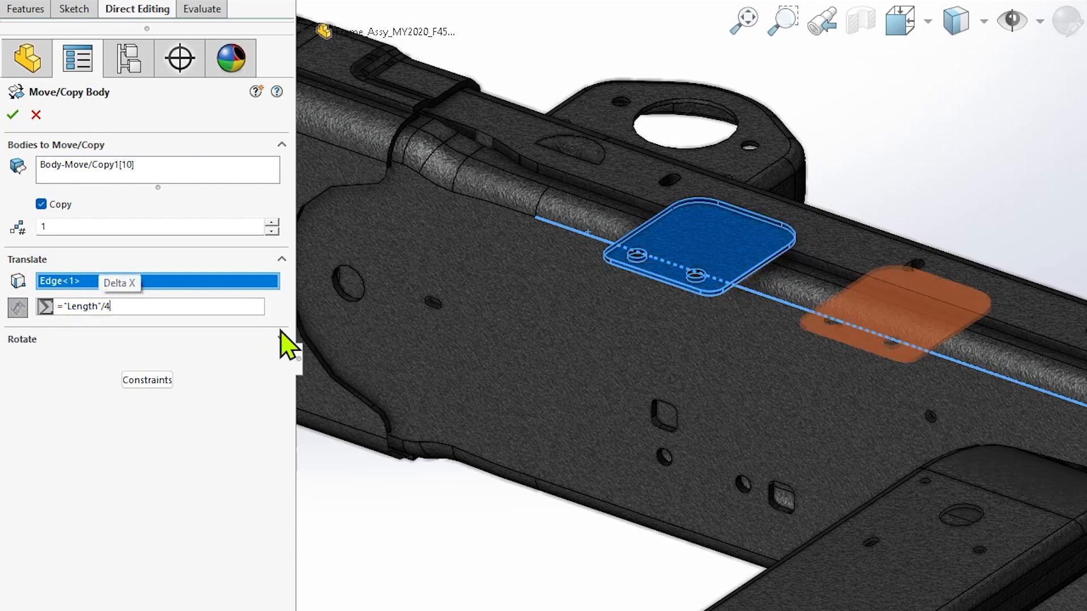
{"action": "left_click", "coordinate": [271, 222]}
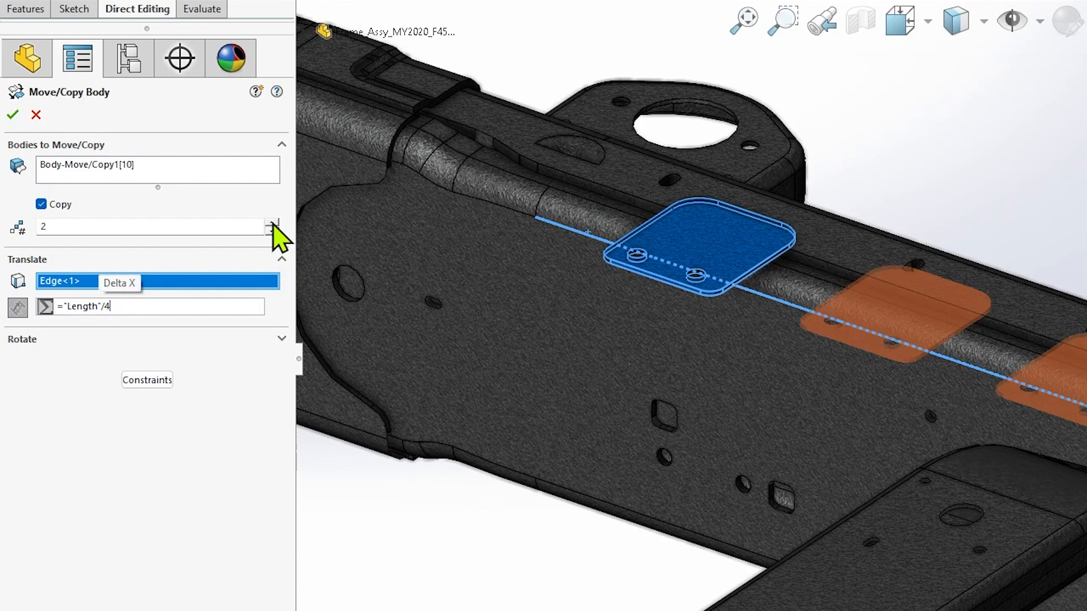
{"action": "left_click", "coordinate": [273, 222]}
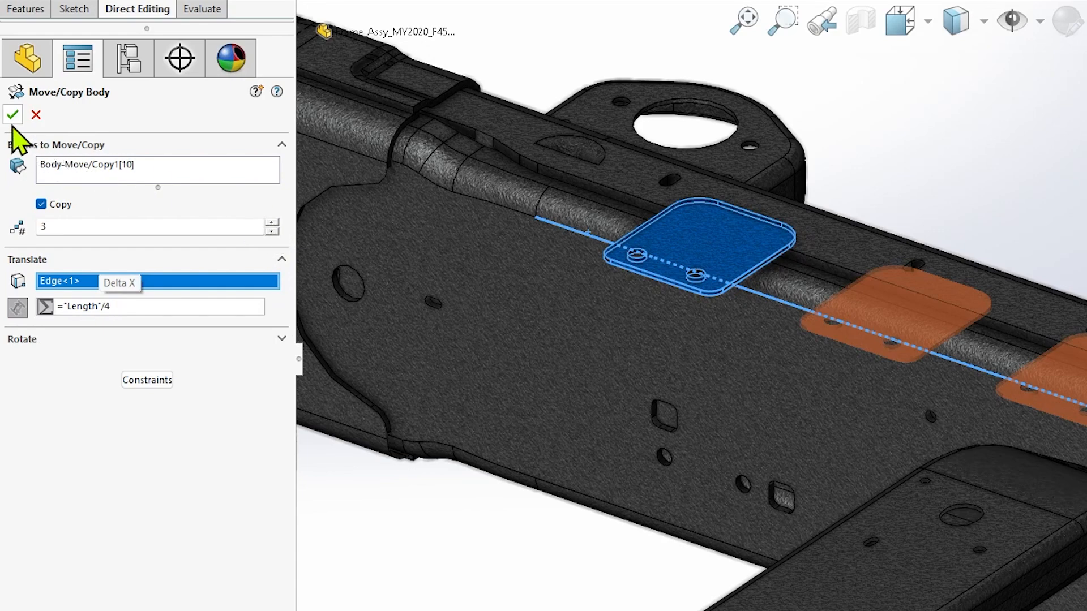
{"action": "left_click", "coordinate": [13, 114]}
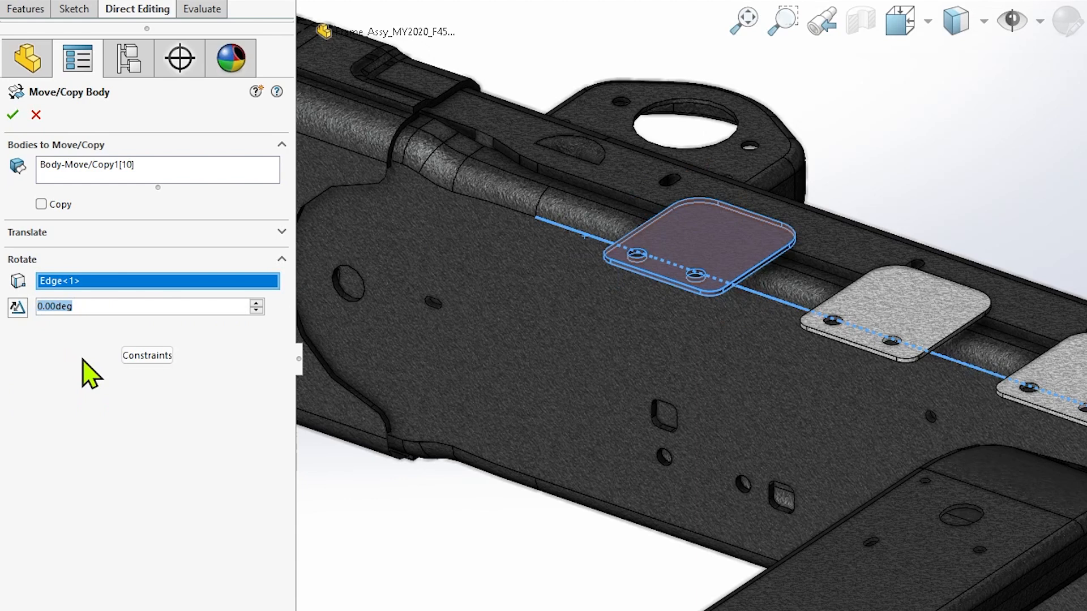
{"action": "type", "text": "="}
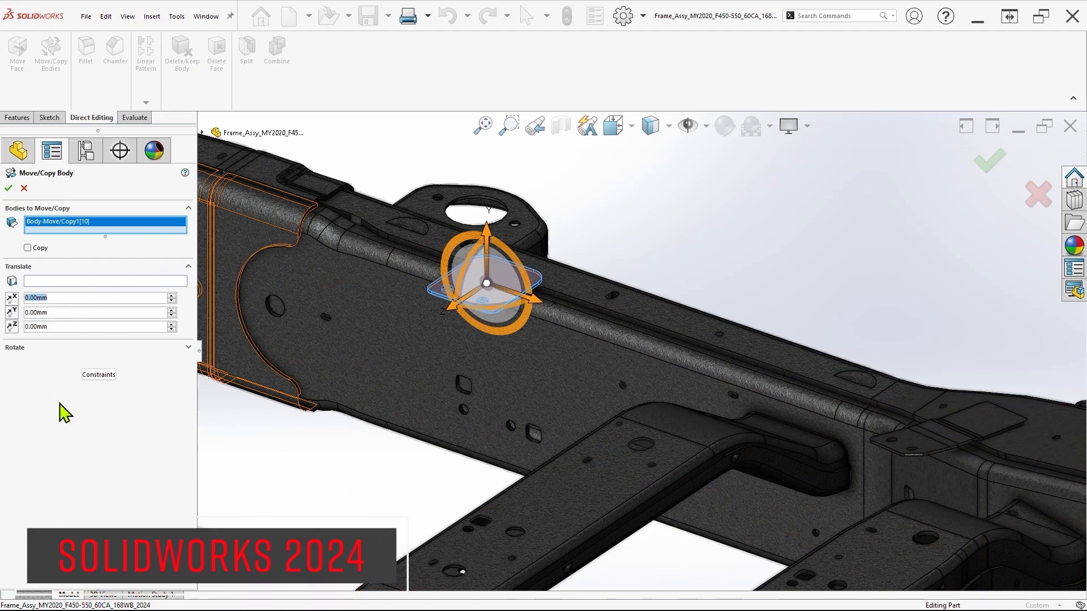
Step: Expand the Rotate settings and start editing the first rotation angle value
{"action": "left_click", "coordinate": [98, 298]}
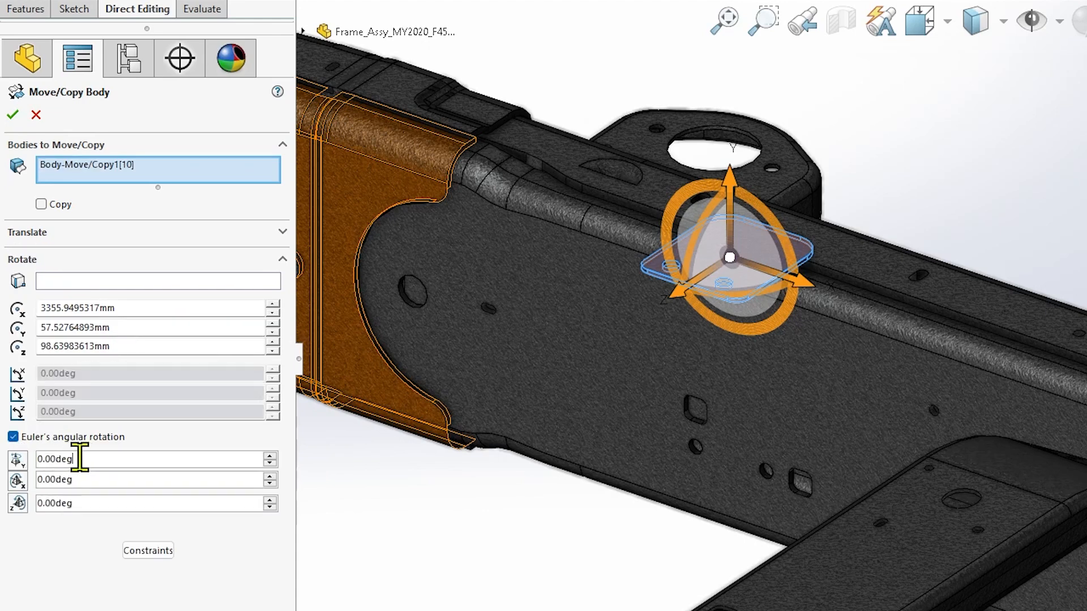
{"action": "left_click", "coordinate": [138, 458]}
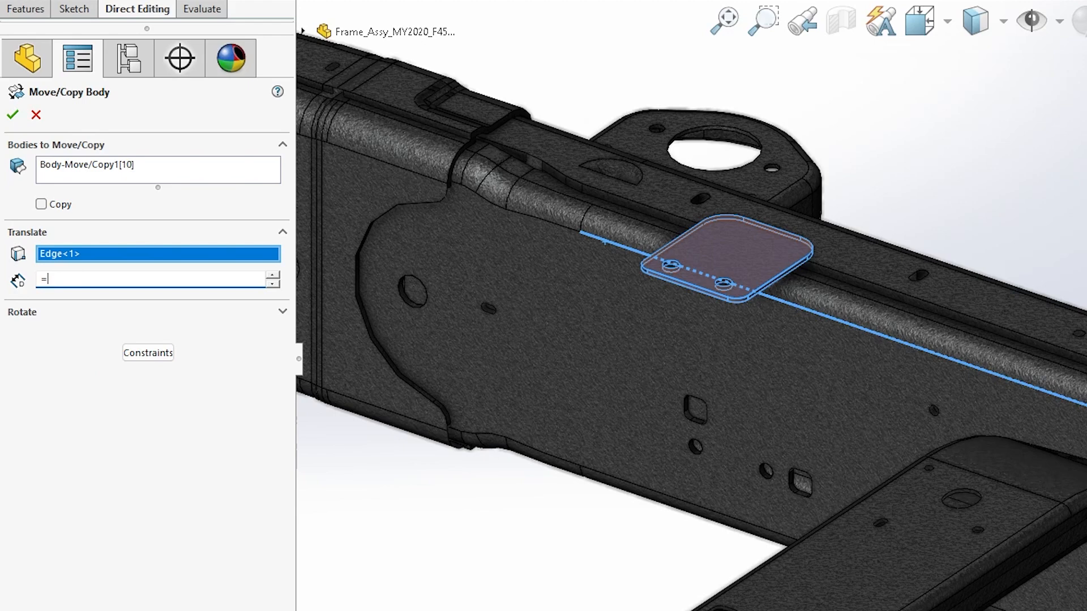
Step: Set the copy distance along Edge<1> to the Length global variable via an equation
{"action": "left_click", "coordinate": [138, 278]}
{"action": "type", "text": "10"}
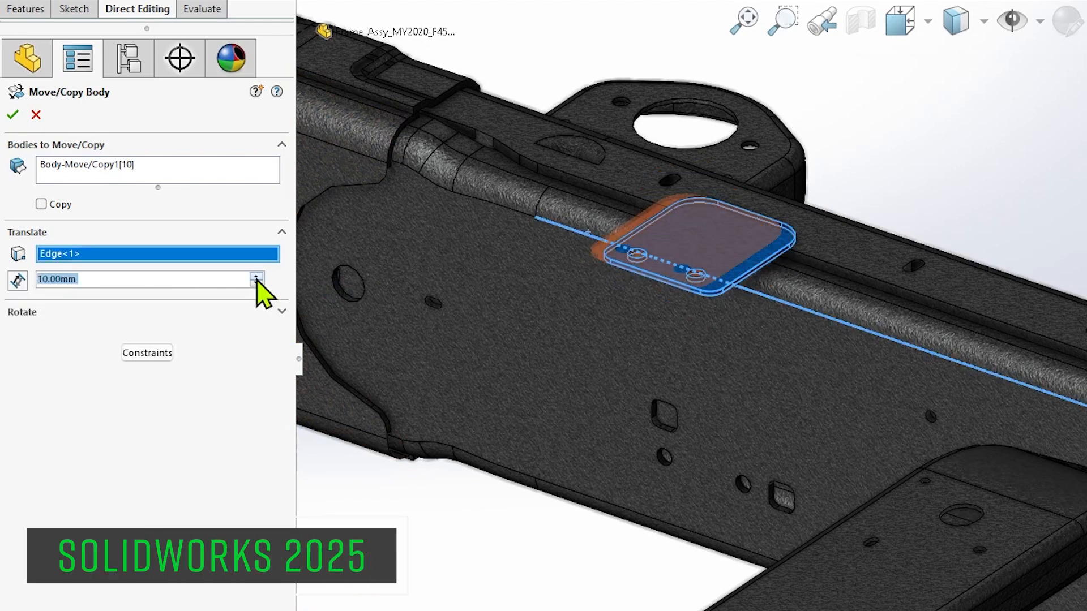
{"action": "left_click", "coordinate": [41, 204]}
{"action": "type", "text": "="}
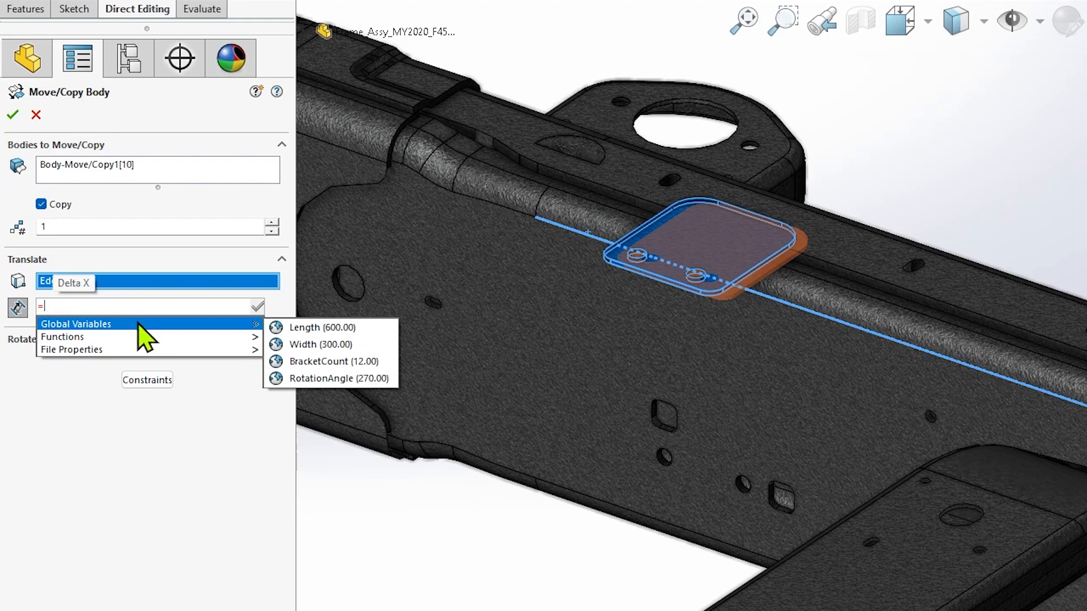
{"action": "left_click", "coordinate": [305, 327]}
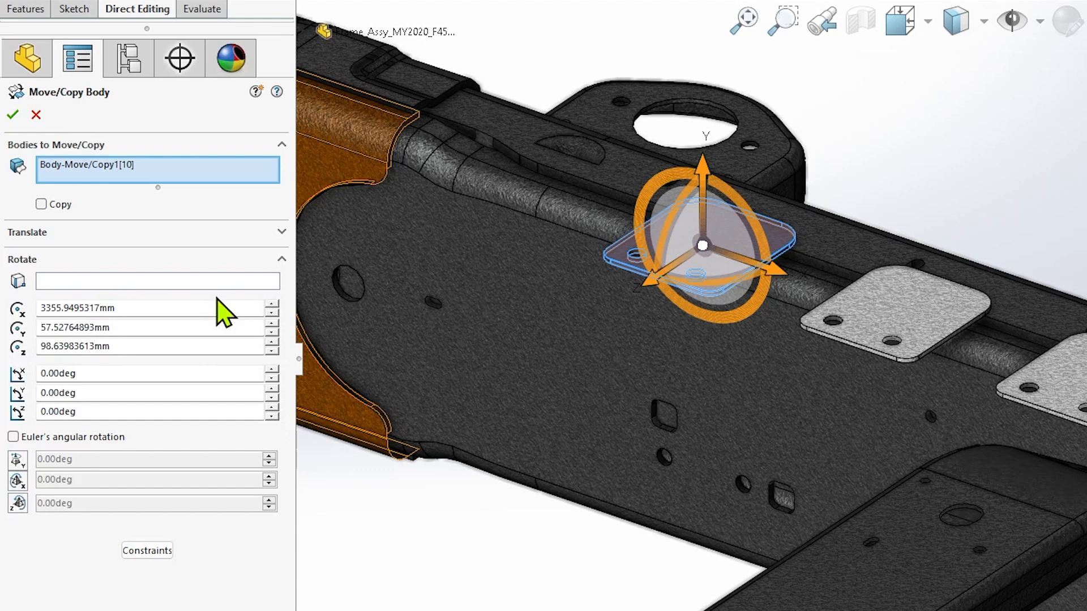
Step: Set the rotation angle about Edge<1> to the RotationAngle variable (270°) and accept
{"action": "left_click", "coordinate": [157, 281]}
{"action": "type", "text": "="}
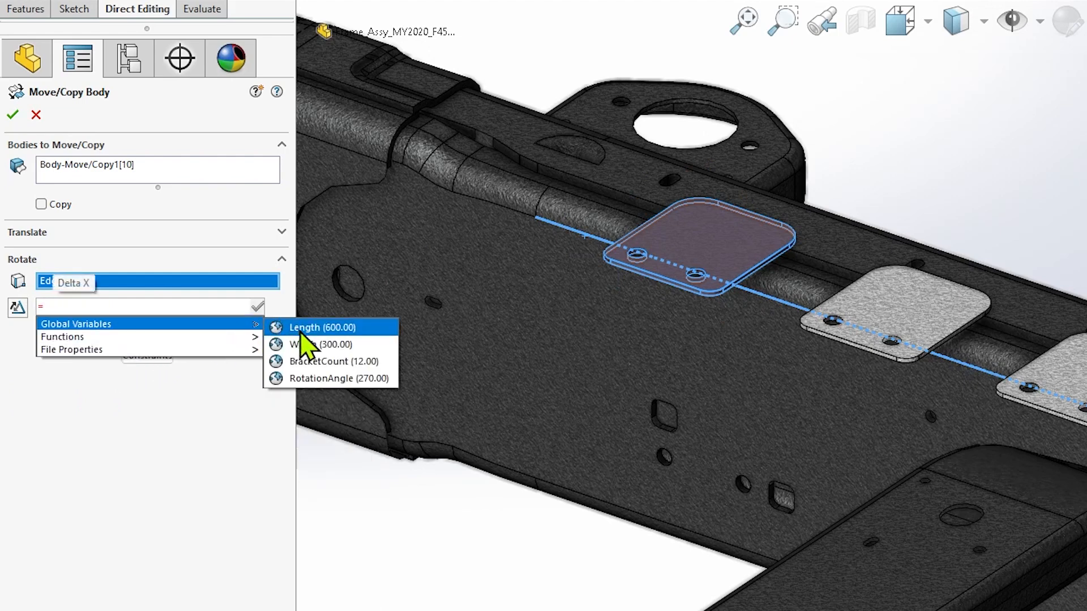
{"action": "left_click", "coordinate": [338, 378]}
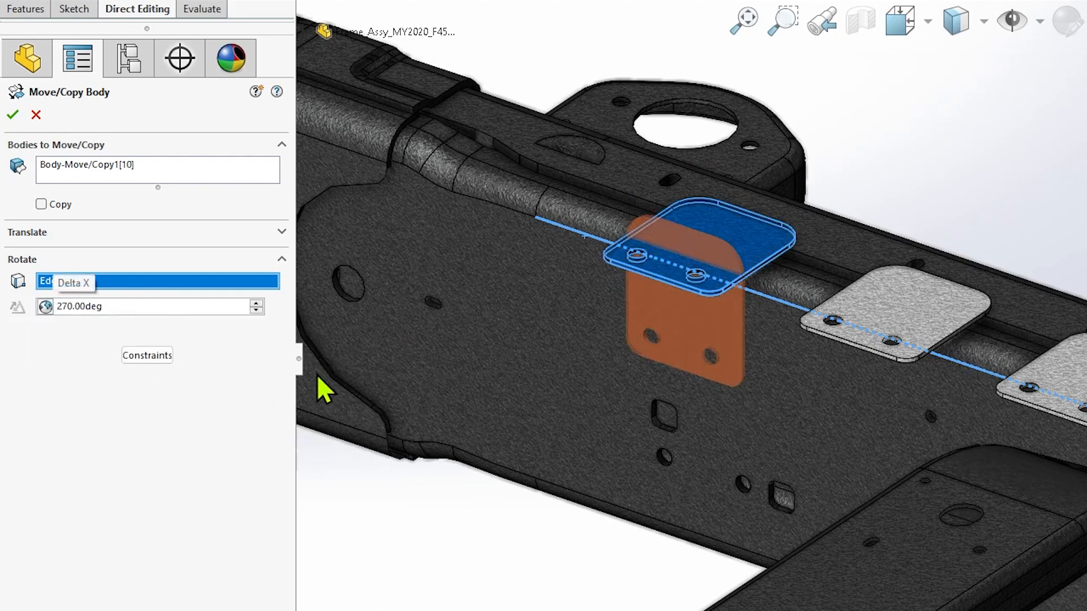
{"action": "left_click", "coordinate": [13, 114]}
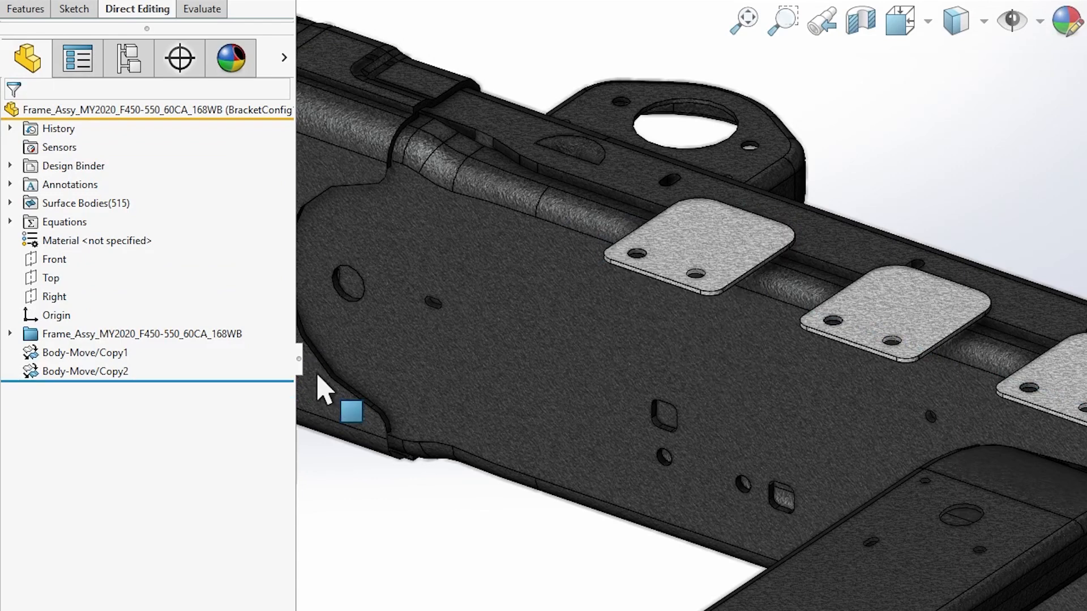
Step: Edit Body-Move/Copy2, setting its configuration-specific distance equation to ="Length"/6
{"action": "right_click", "coordinate": [85, 371]}
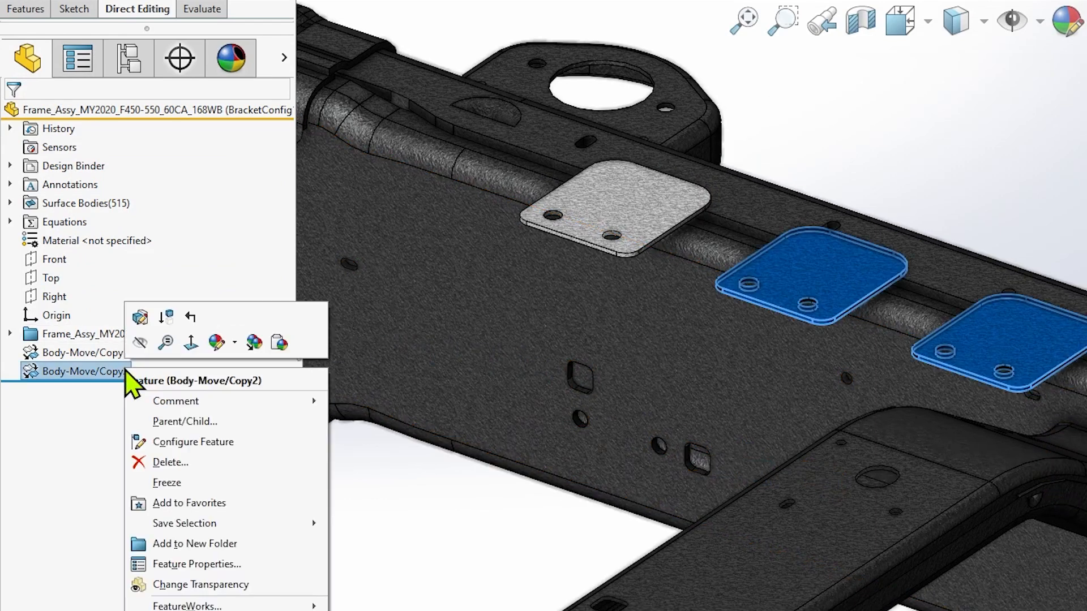
{"action": "left_click", "coordinate": [194, 380]}
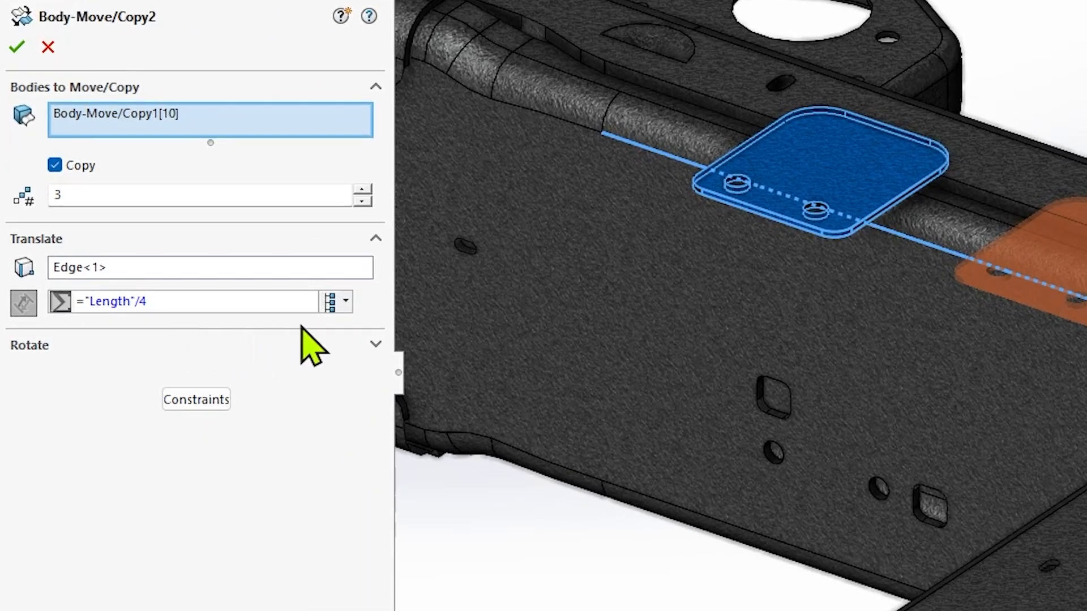
{"action": "left_click", "coordinate": [346, 301]}
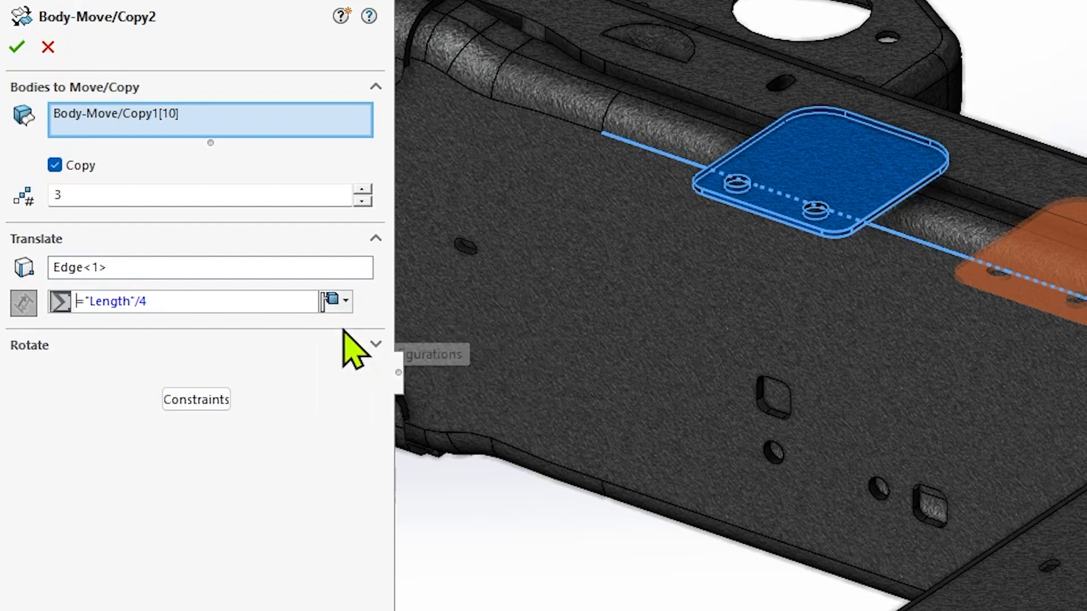
{"action": "left_click", "coordinate": [174, 301]}
{"action": "type", "text": "6"}
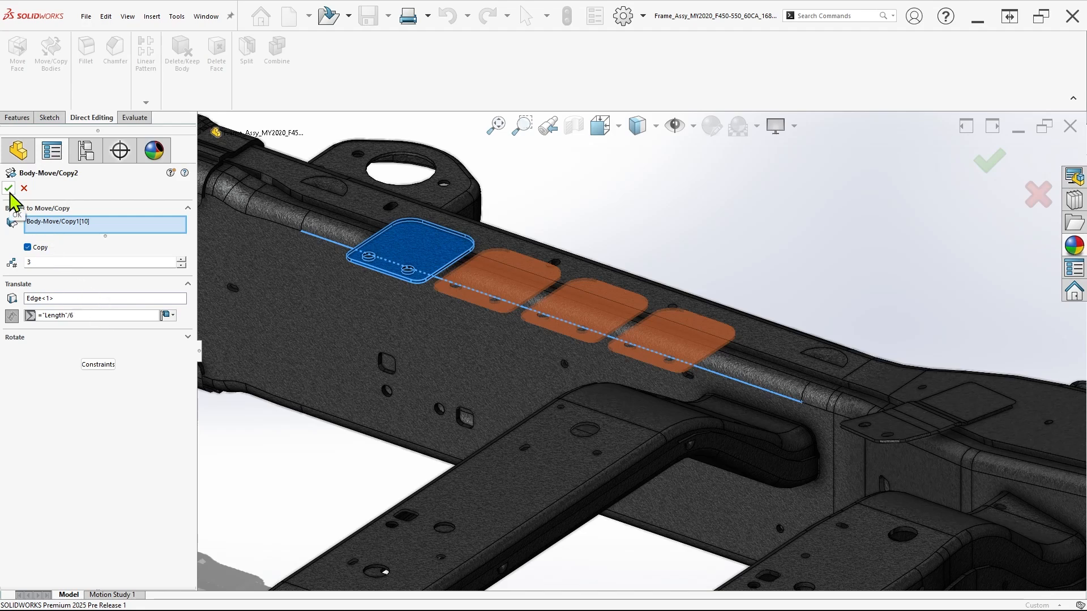
Step: Accept the edited feature, activate the Default configuration and expand Body-Move/Copy2's bodies
{"action": "left_click", "coordinate": [8, 188]}
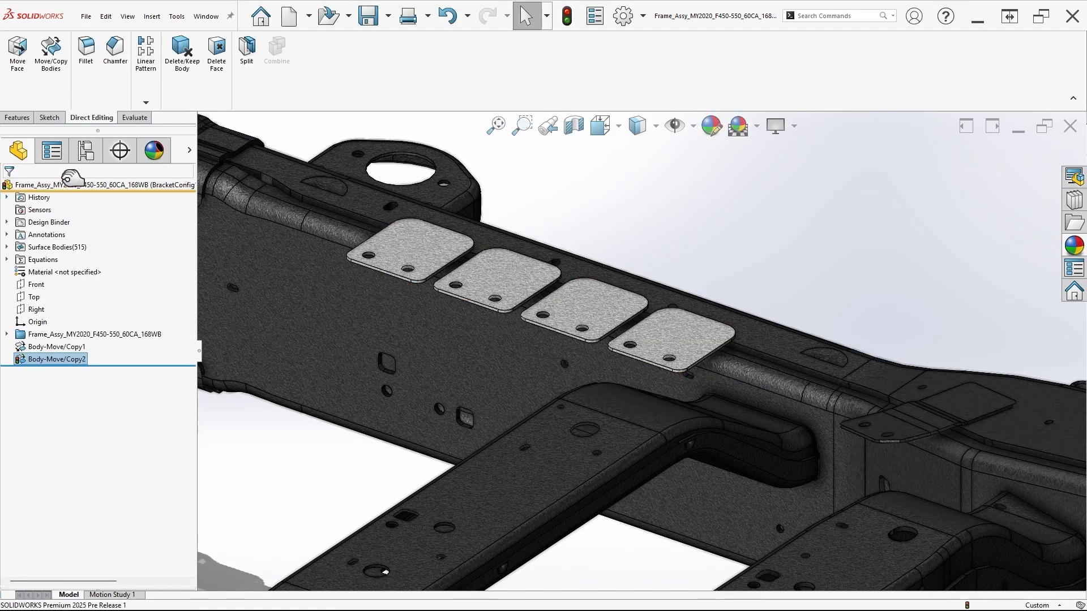
{"action": "left_click", "coordinate": [51, 150]}
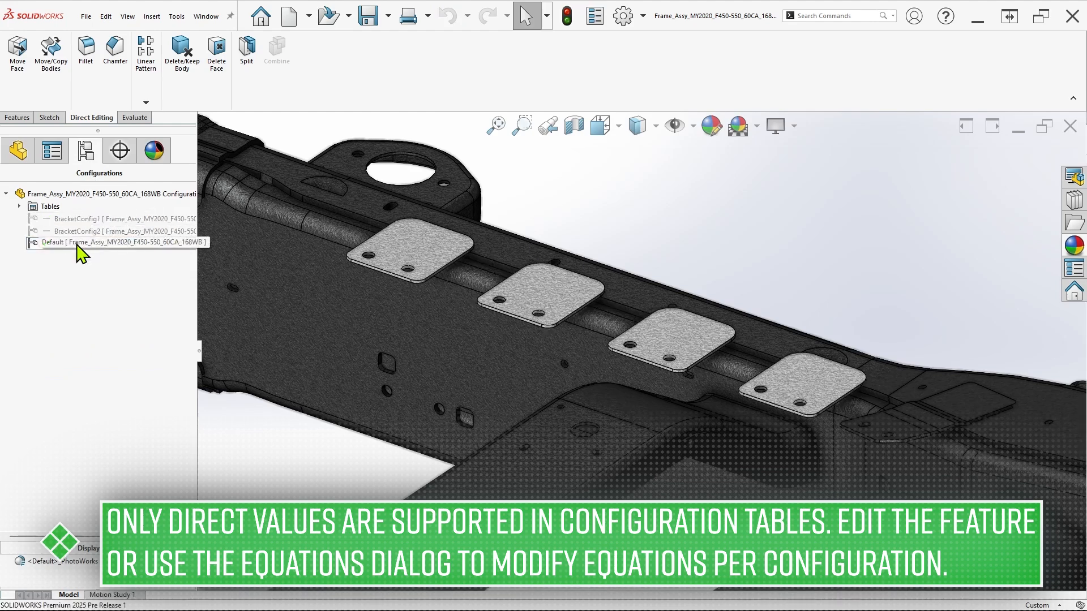
{"action": "left_click", "coordinate": [17, 150]}
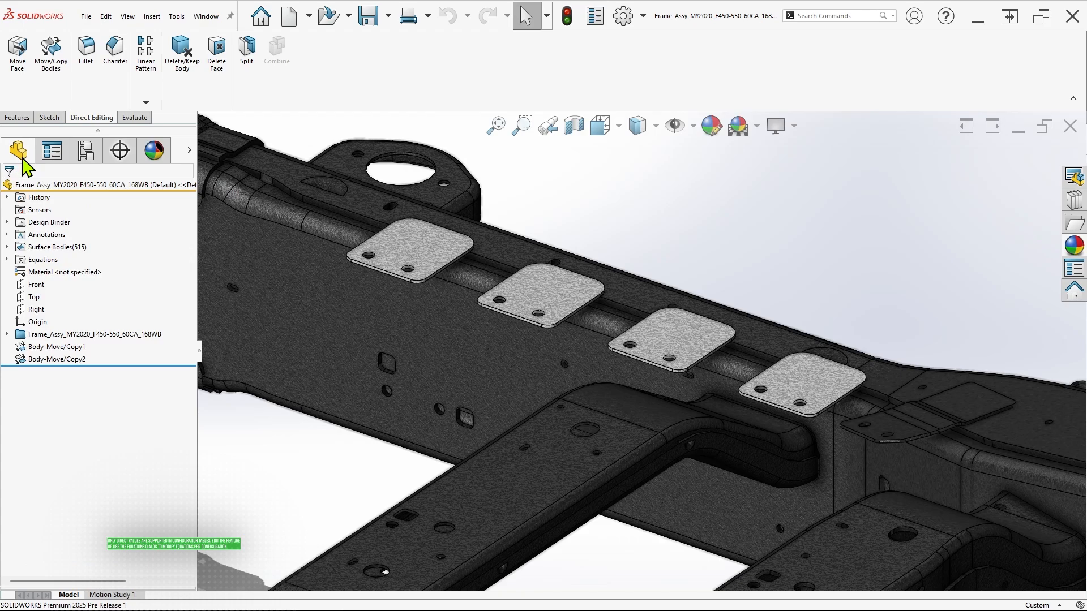
{"action": "left_click", "coordinate": [57, 359]}
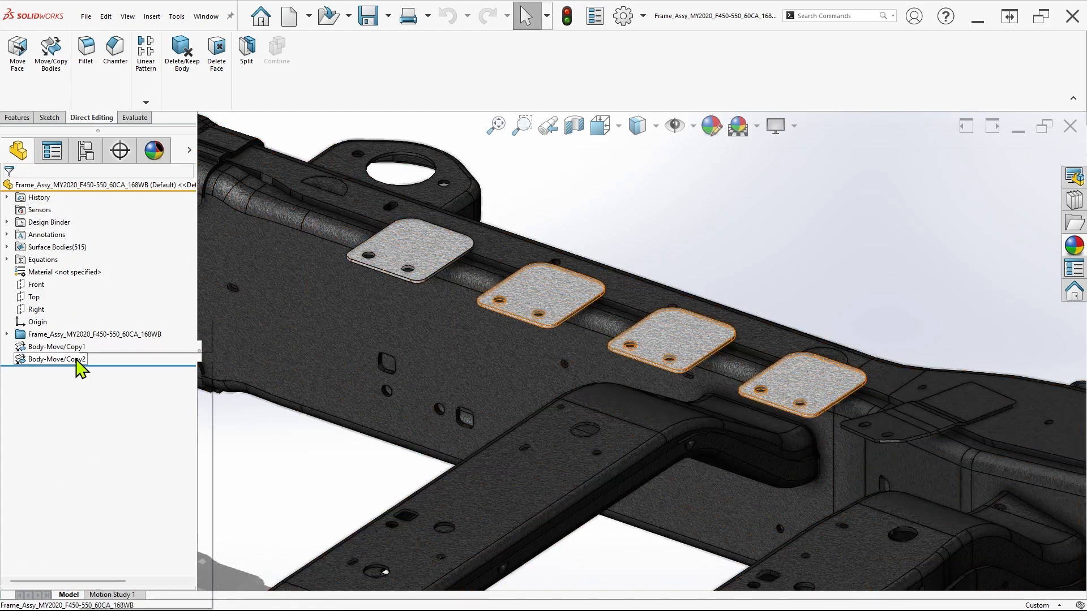
{"action": "double_click", "coordinate": [53, 359]}
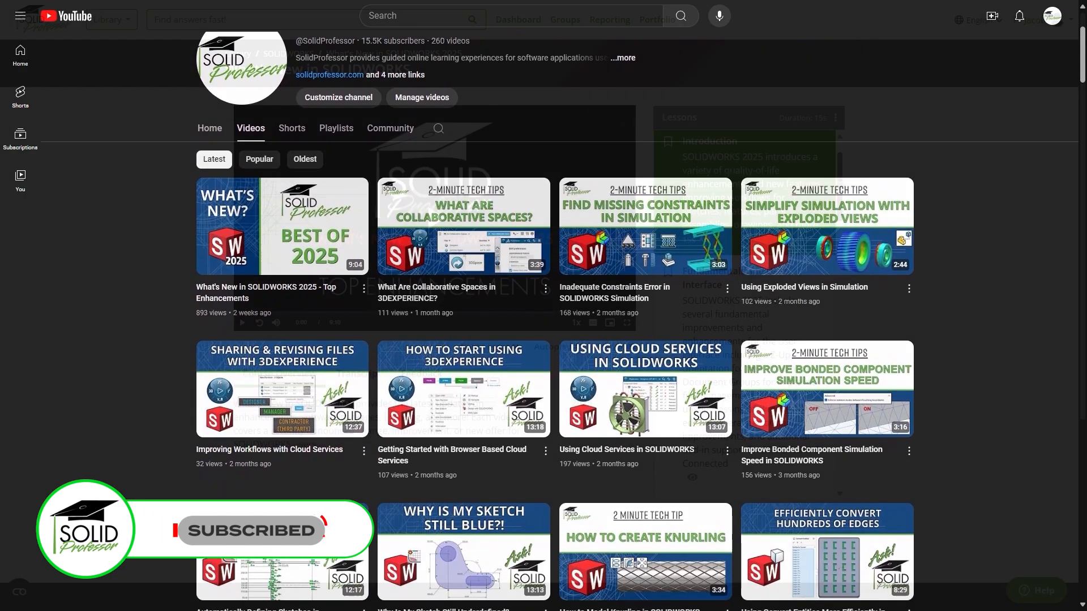
Step: Open the What's New in SOLIDWORKS course and scroll to the Sketches, Features, and Parts lesson
{"action": "left_click", "coordinate": [282, 227]}
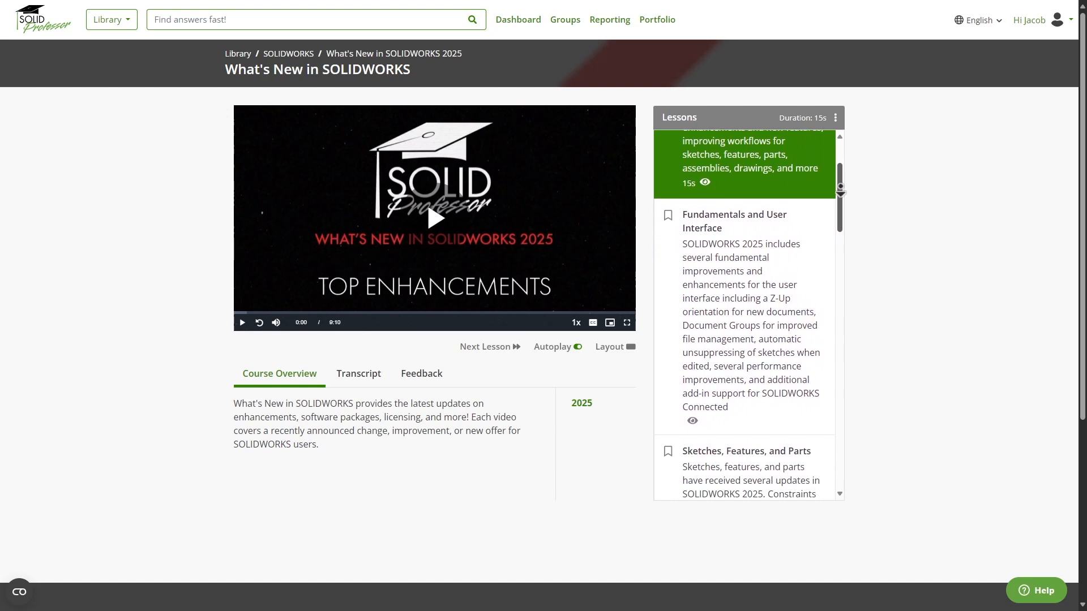
{"action": "scroll", "scroll_direction": "down", "scroll_amount": 3}
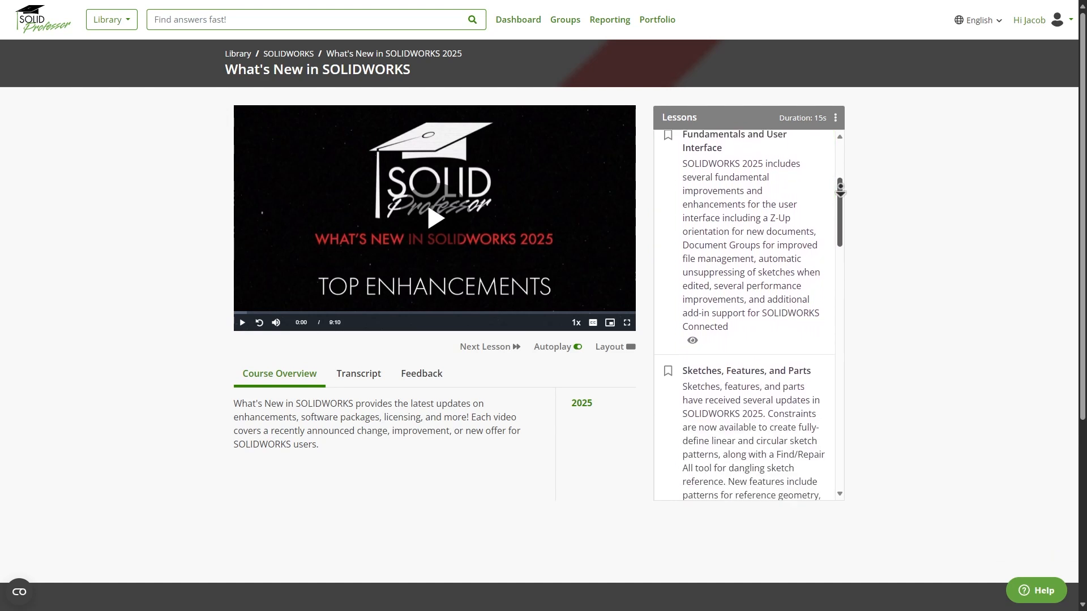
{"action": "scroll", "scroll_direction": "down", "scroll_amount": 3}
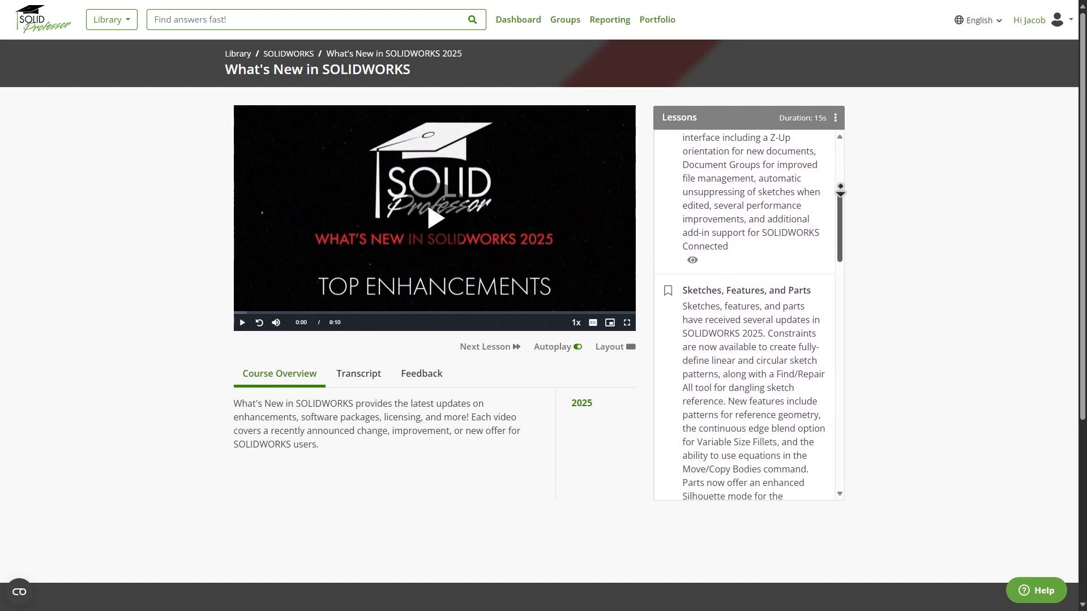